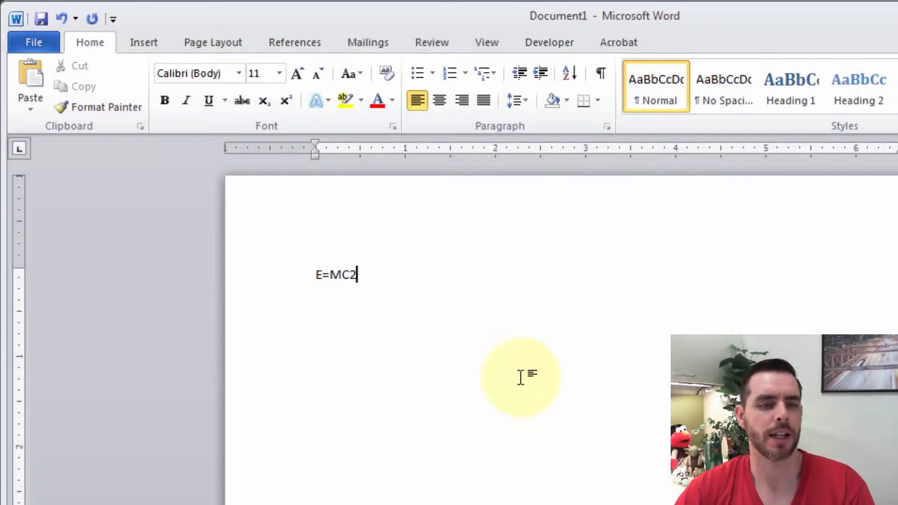
mouse_move(425, 303)
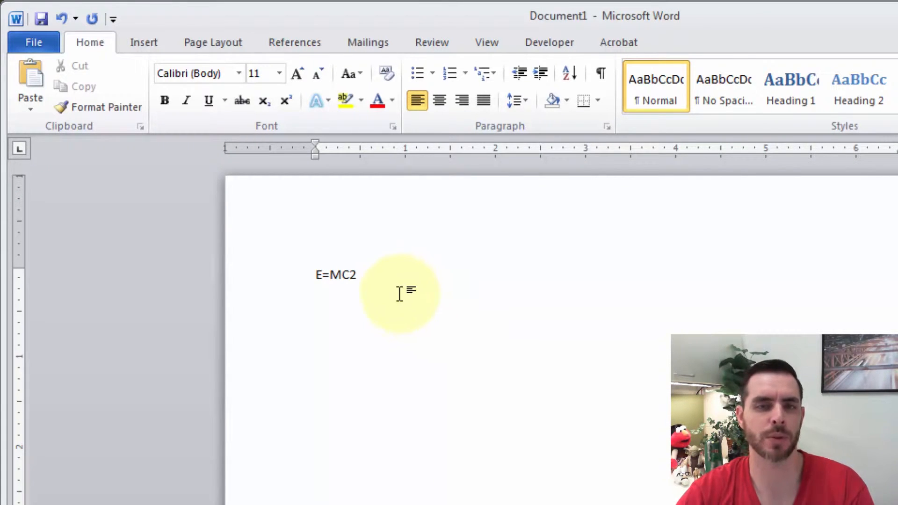
Superscript the selected 2 with the ribbon button, then remove it again.
left_click(359, 274)
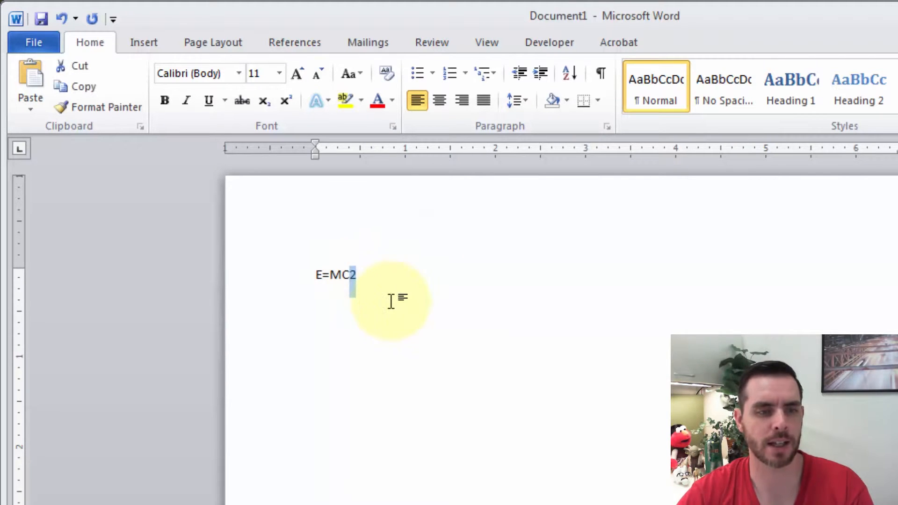
mouse_move(95, 43)
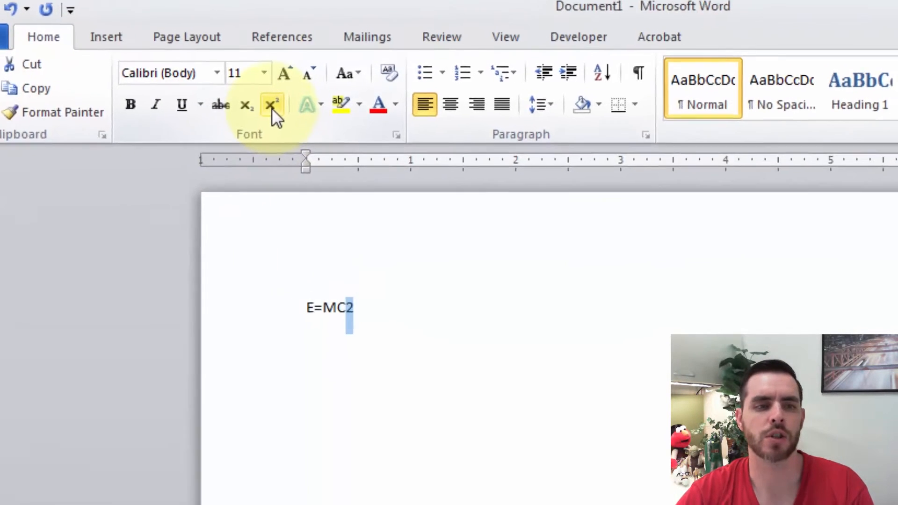
mouse_move(272, 104)
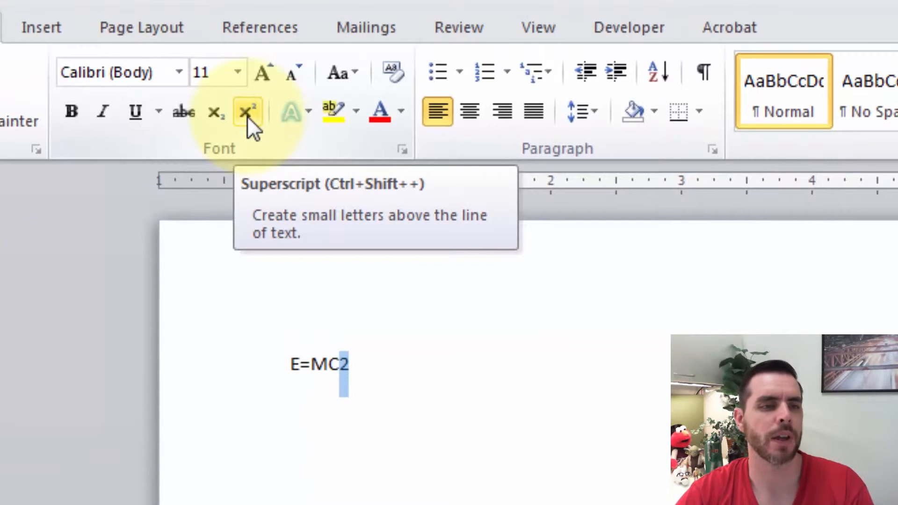
left_click(246, 111)
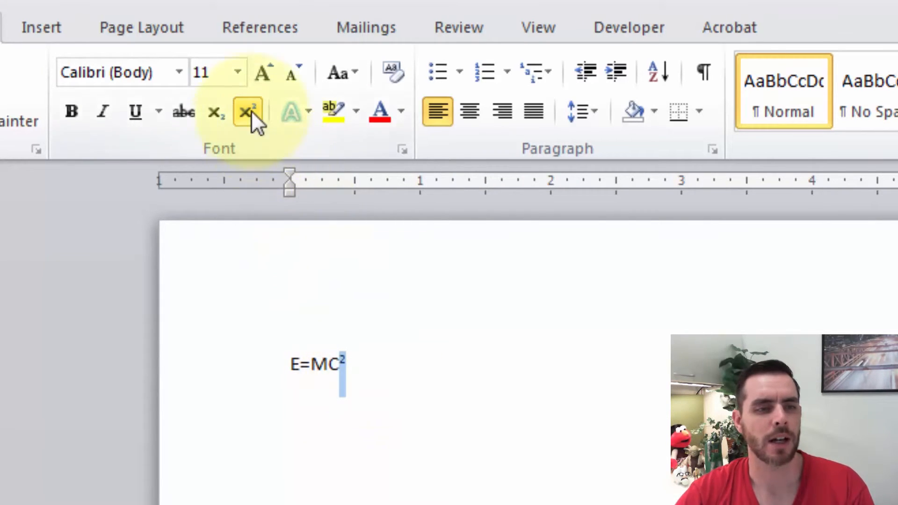
left_click(247, 111)
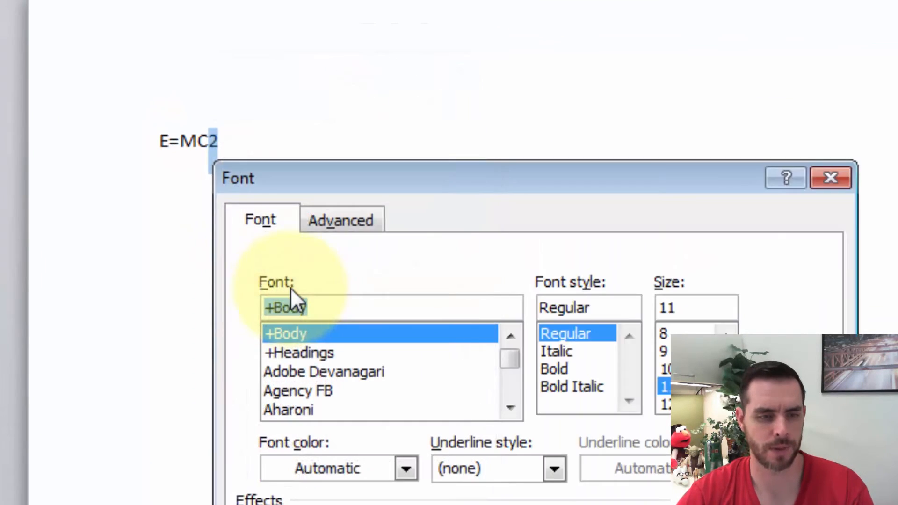
Apply Superscript to the 2 through the Font dialog so the line reads E=MC².
scroll("down", 3)
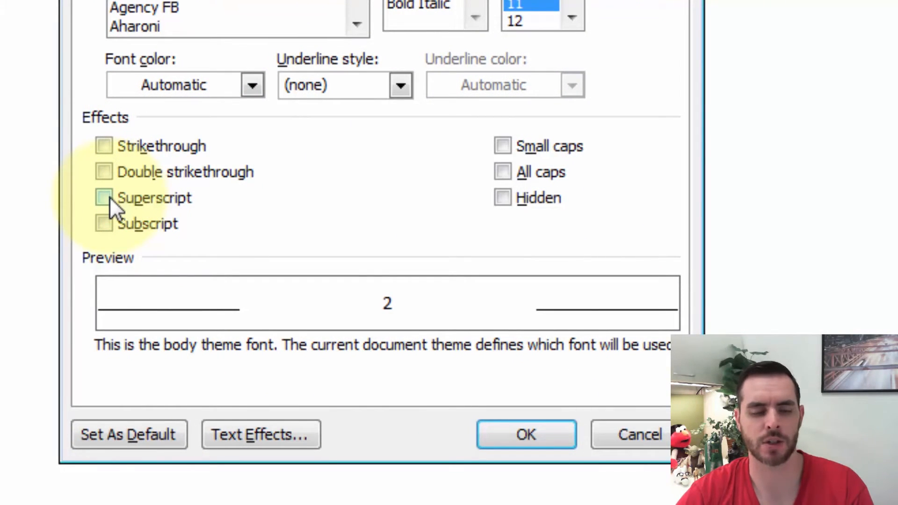
left_click(104, 197)
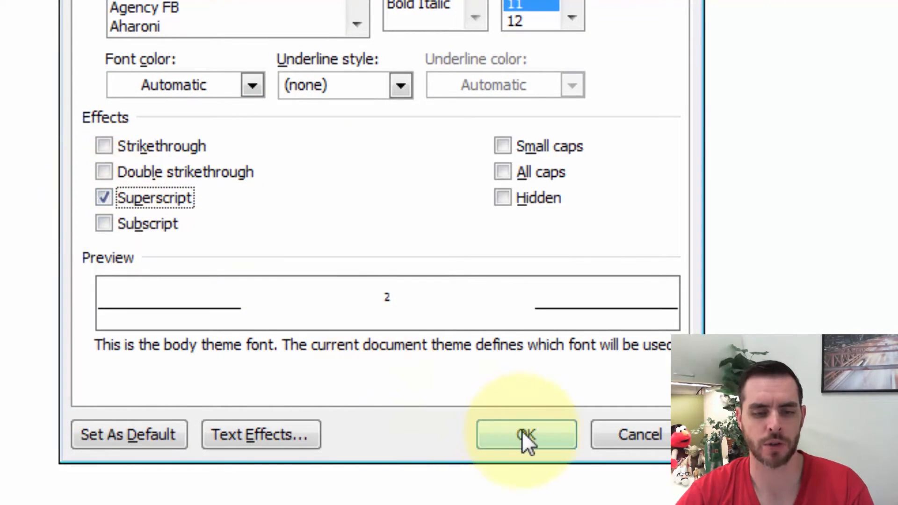
left_click(525, 434)
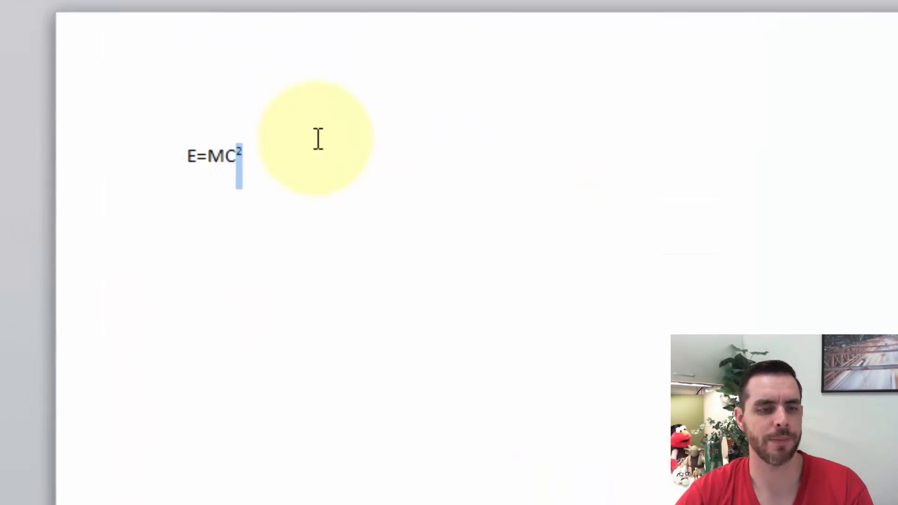